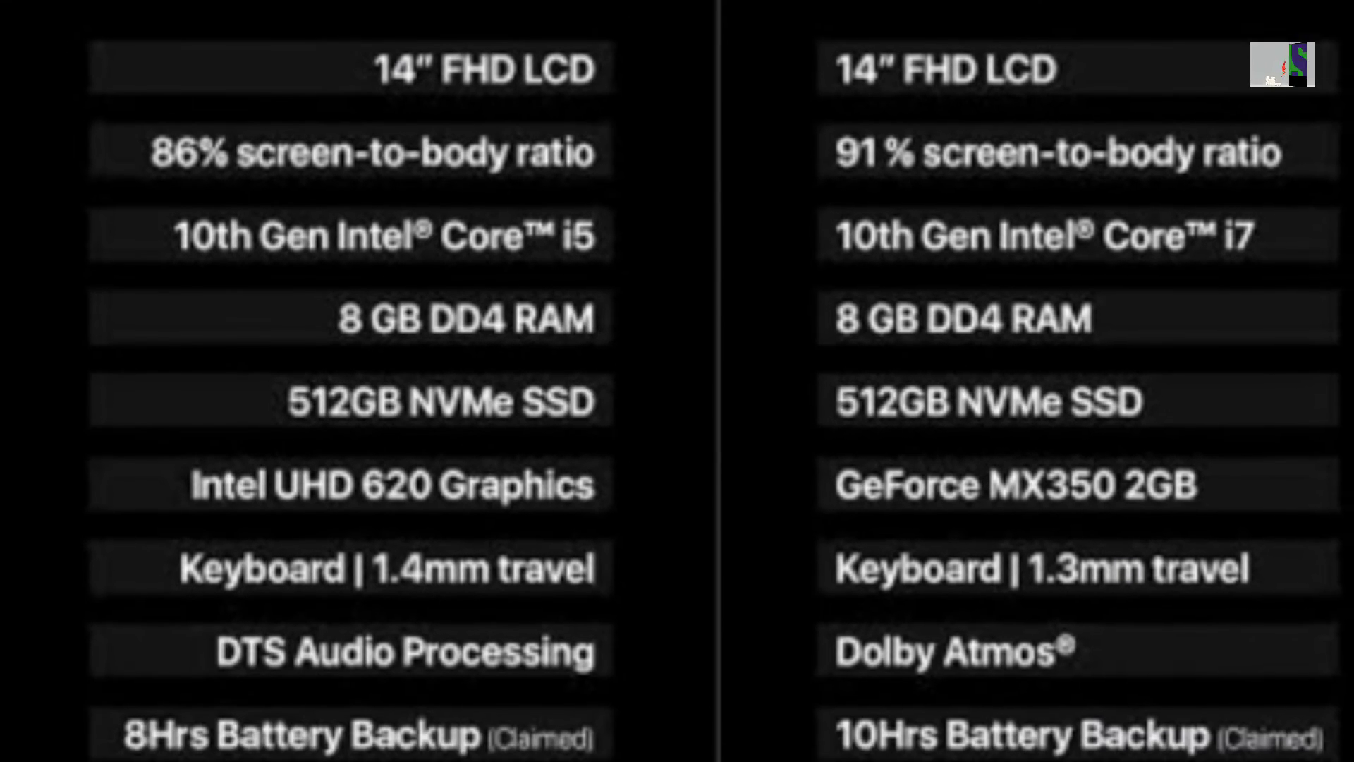
{"action": "scroll", "scroll_direction": "down", "scroll_amount": 3}
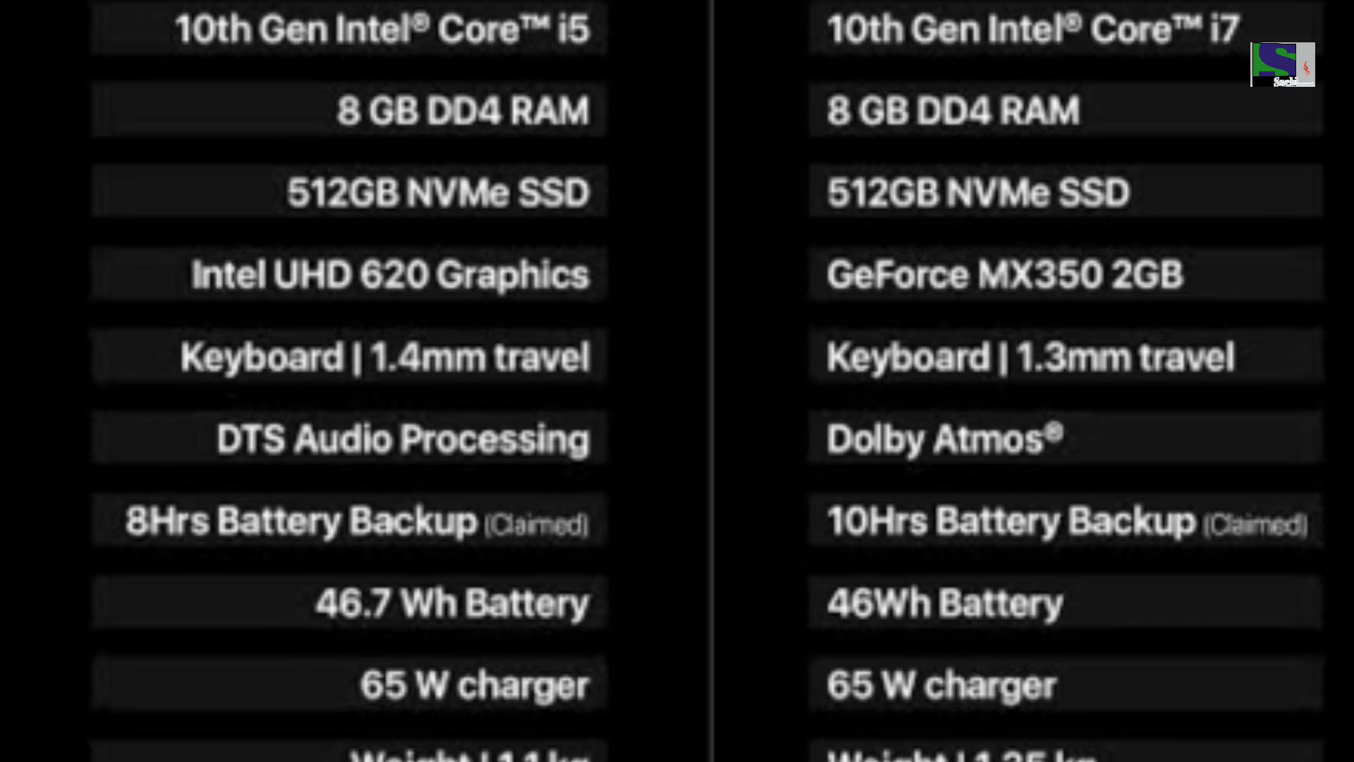
{"action": "scroll", "scroll_direction": "down", "scroll_amount": 3}
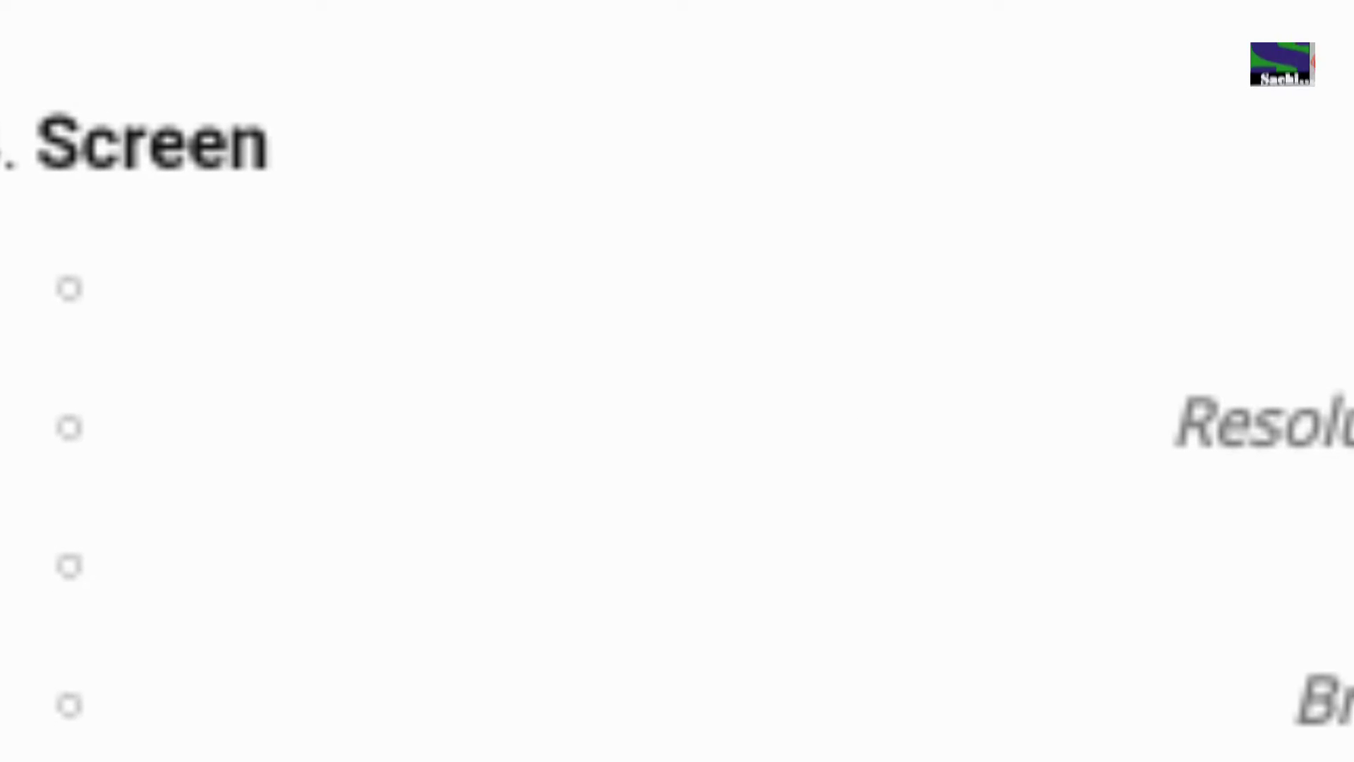
{"action": "scroll", "scroll_direction": "down", "scroll_amount": 3}
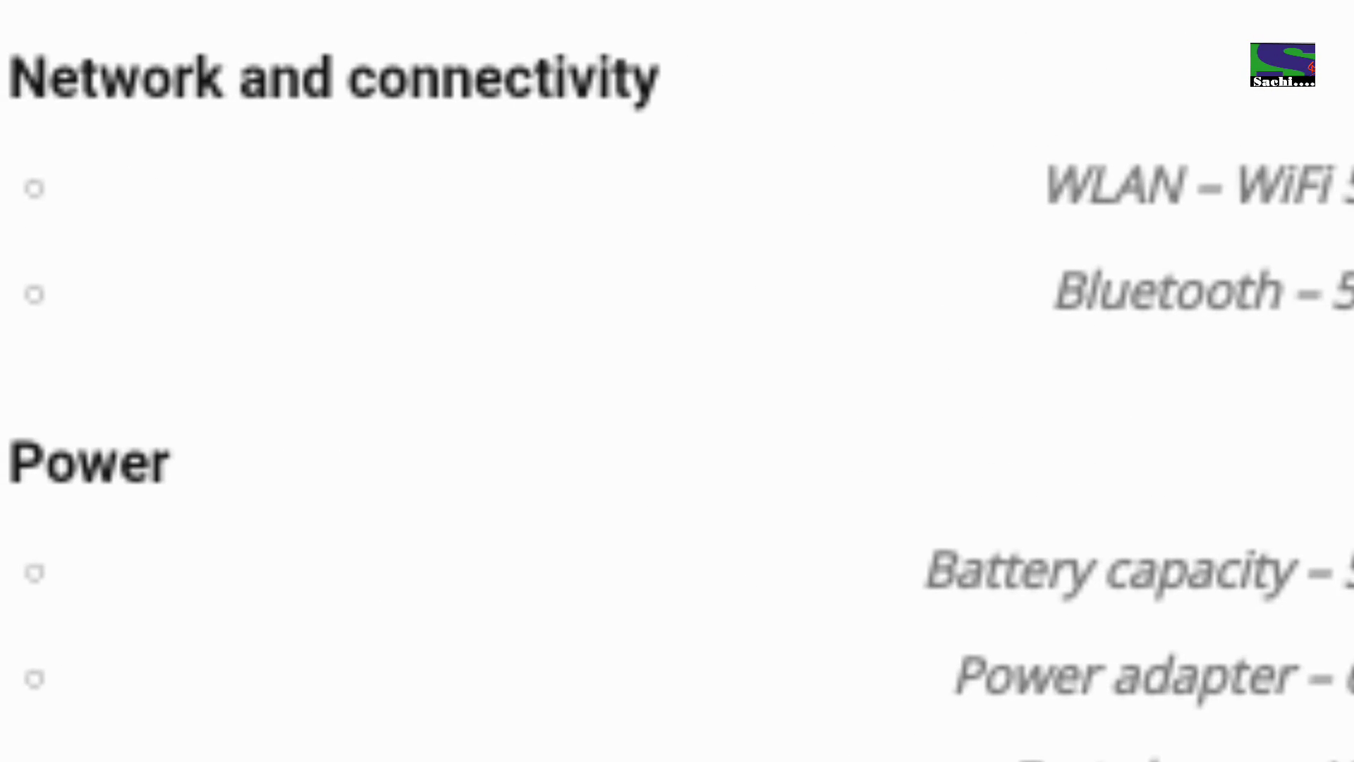
{"action": "scroll", "scroll_direction": "down", "scroll_amount": 3}
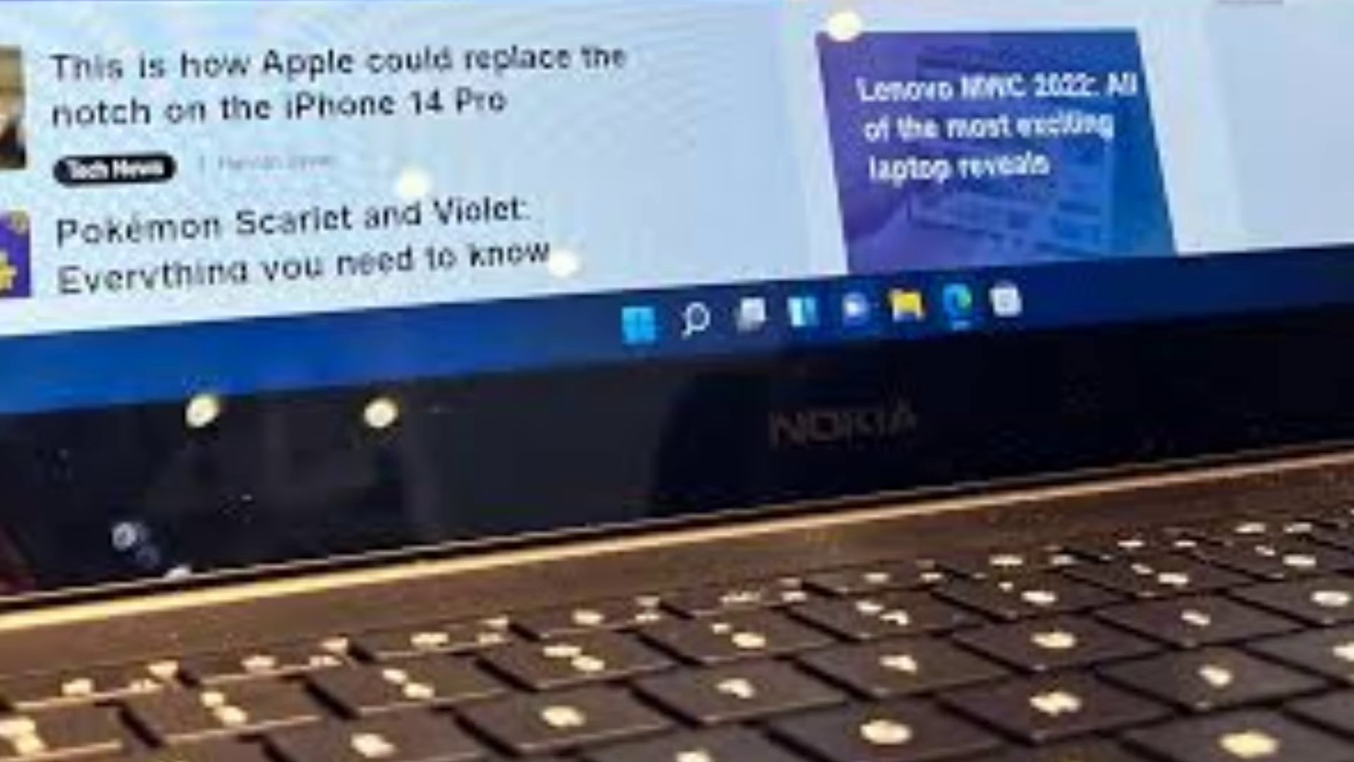
{"action": "scroll", "scroll_direction": "up", "scroll_amount": 3}
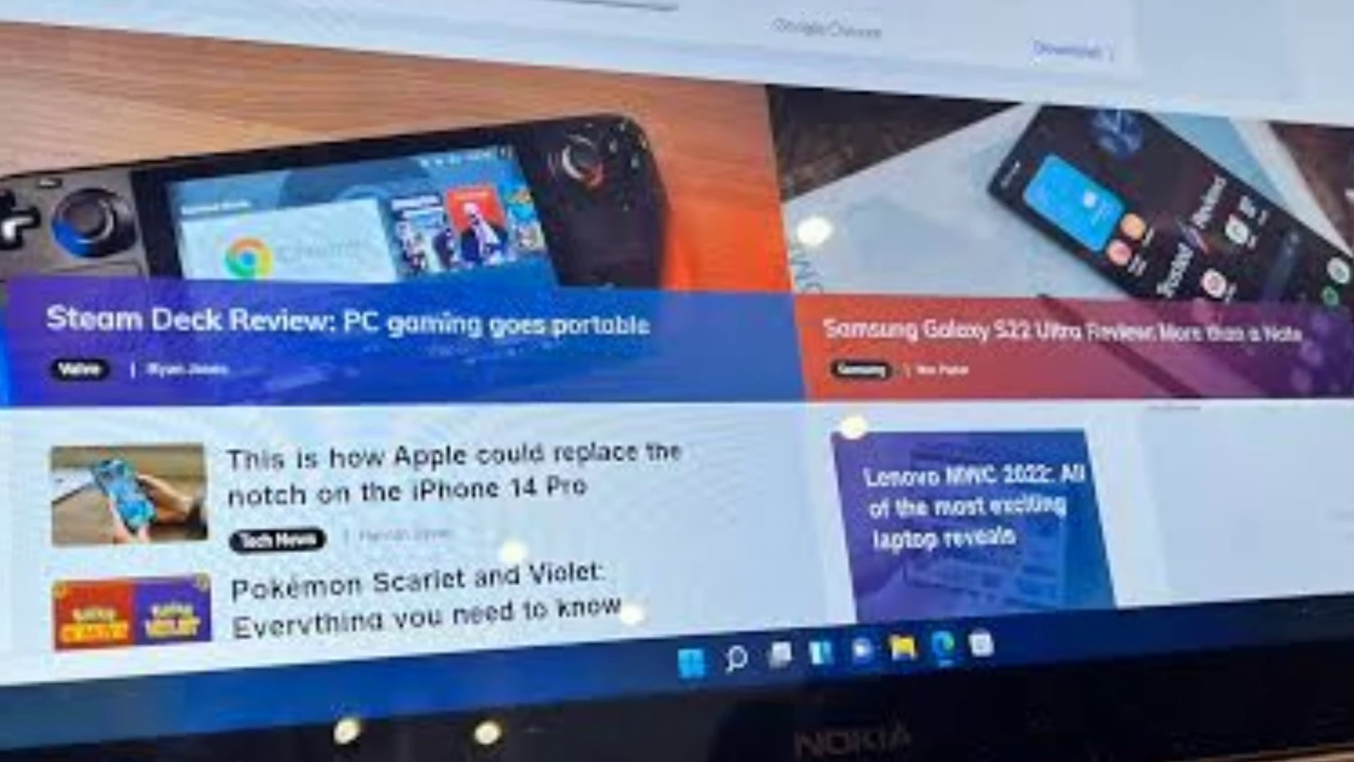
{"action": "scroll", "scroll_direction": "up", "scroll_amount": 3}
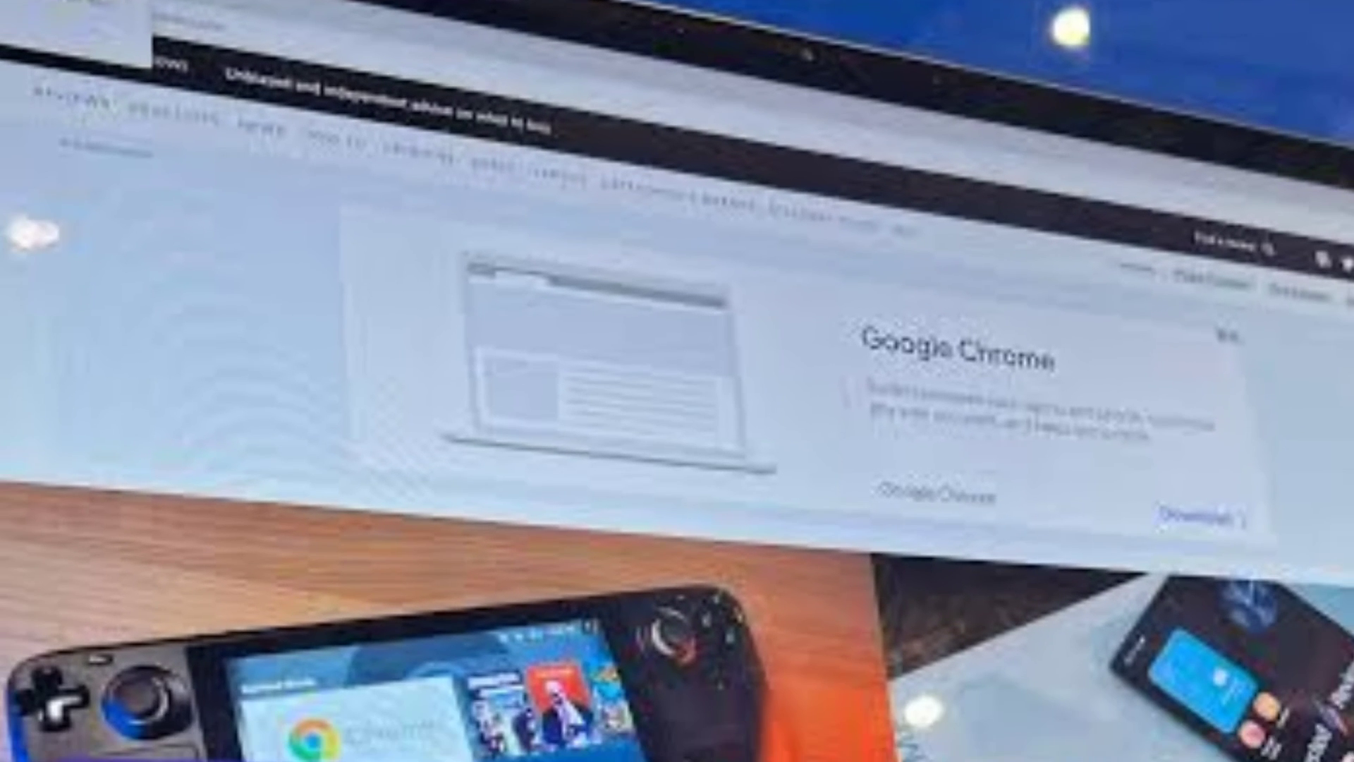